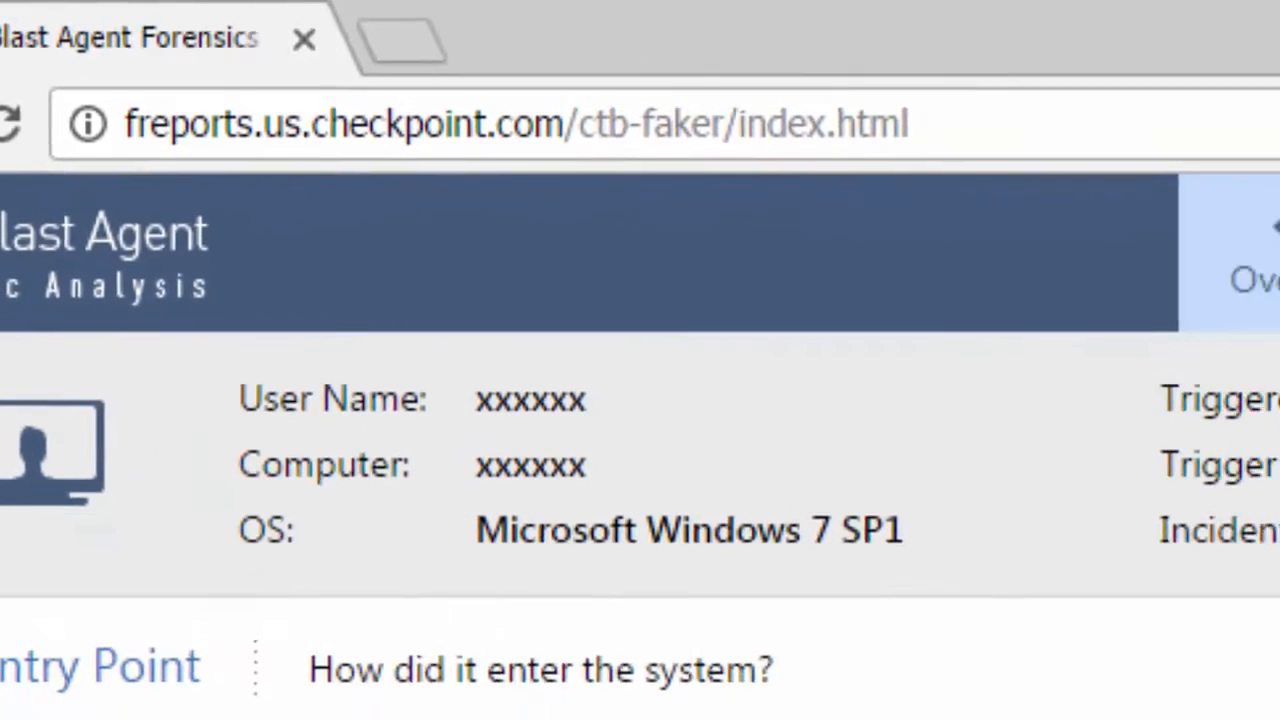
Step: Scroll through the report, view the General details, then the Entry Point Summary timeline
scroll(down, 3)
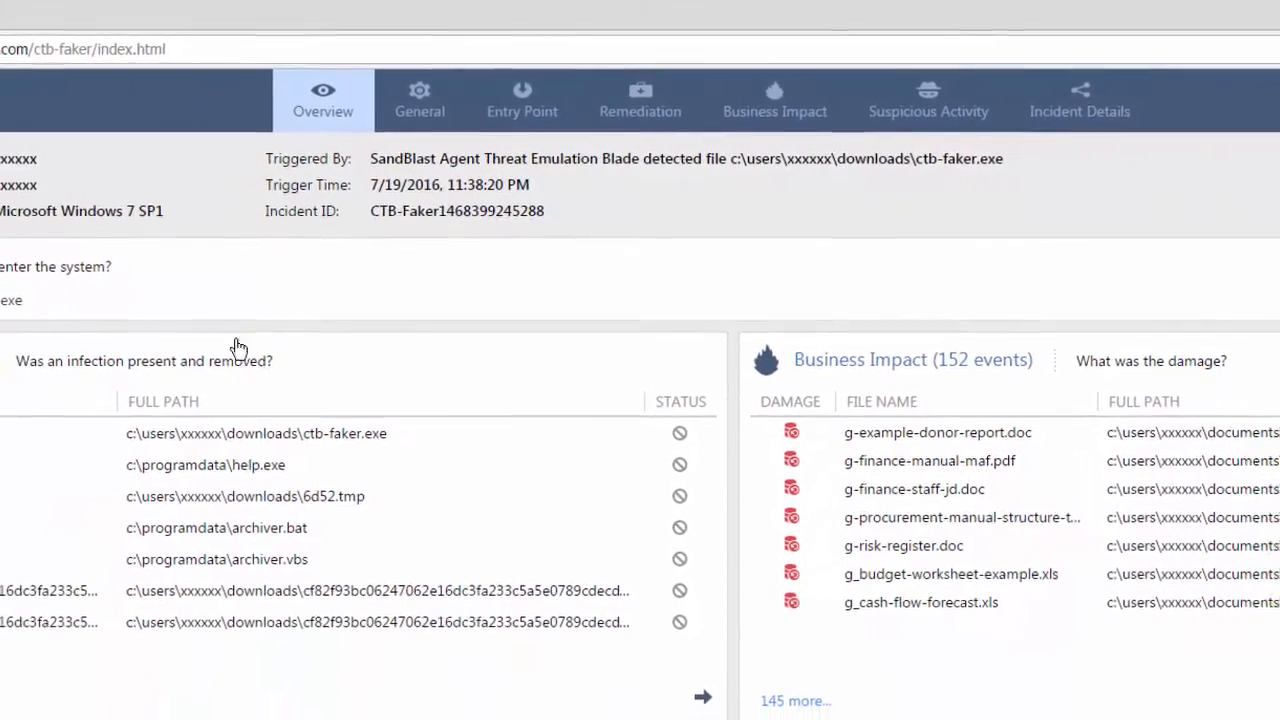
scroll(down, 3)
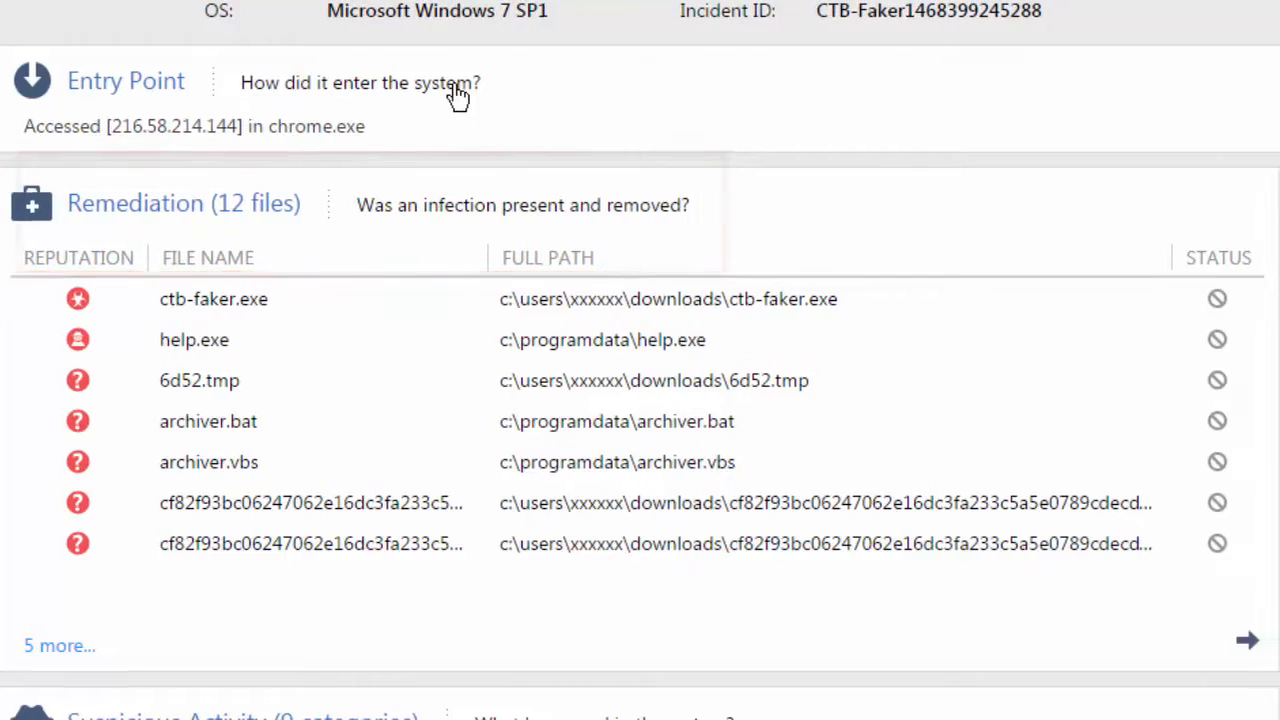
scroll(down, 3)
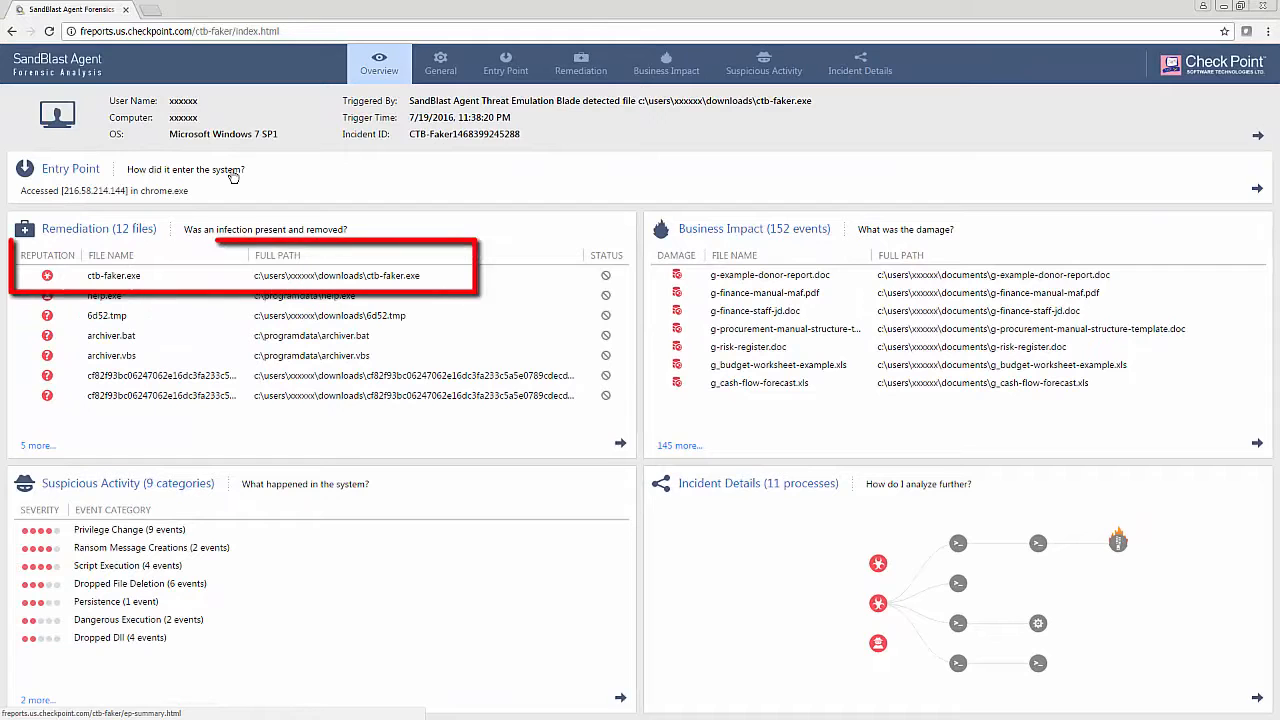
click(440, 64)
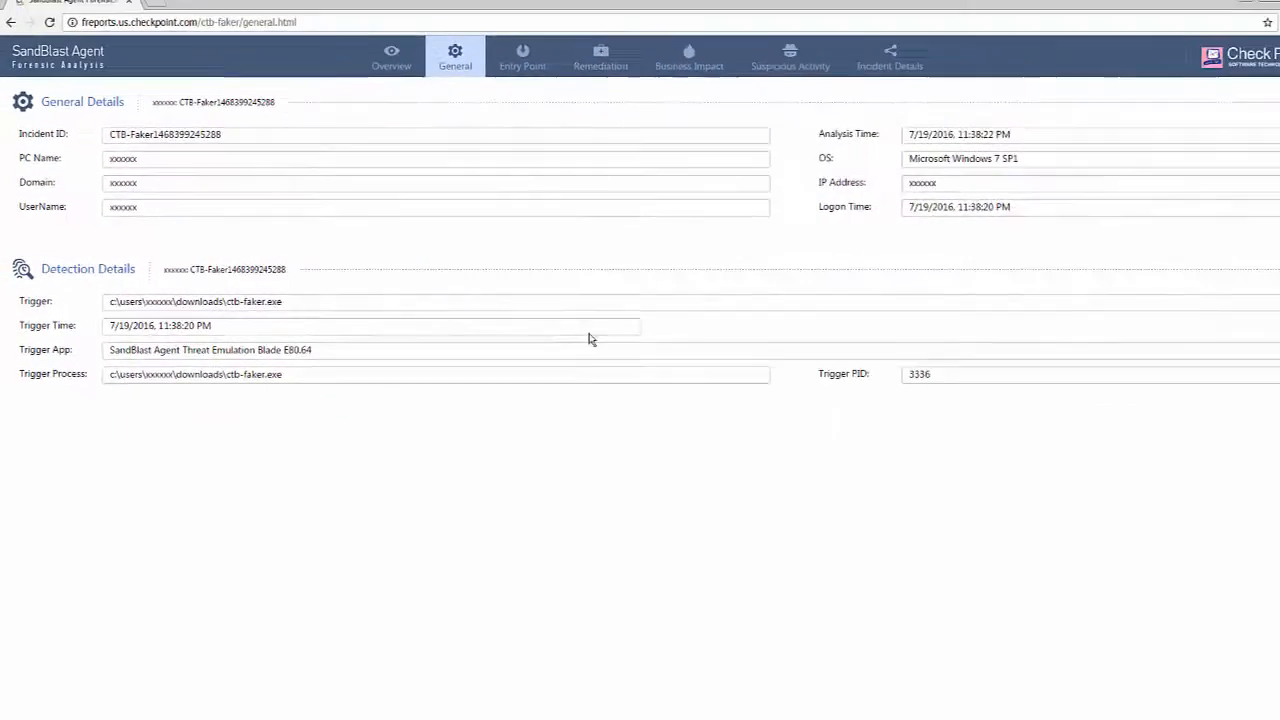
click(528, 56)
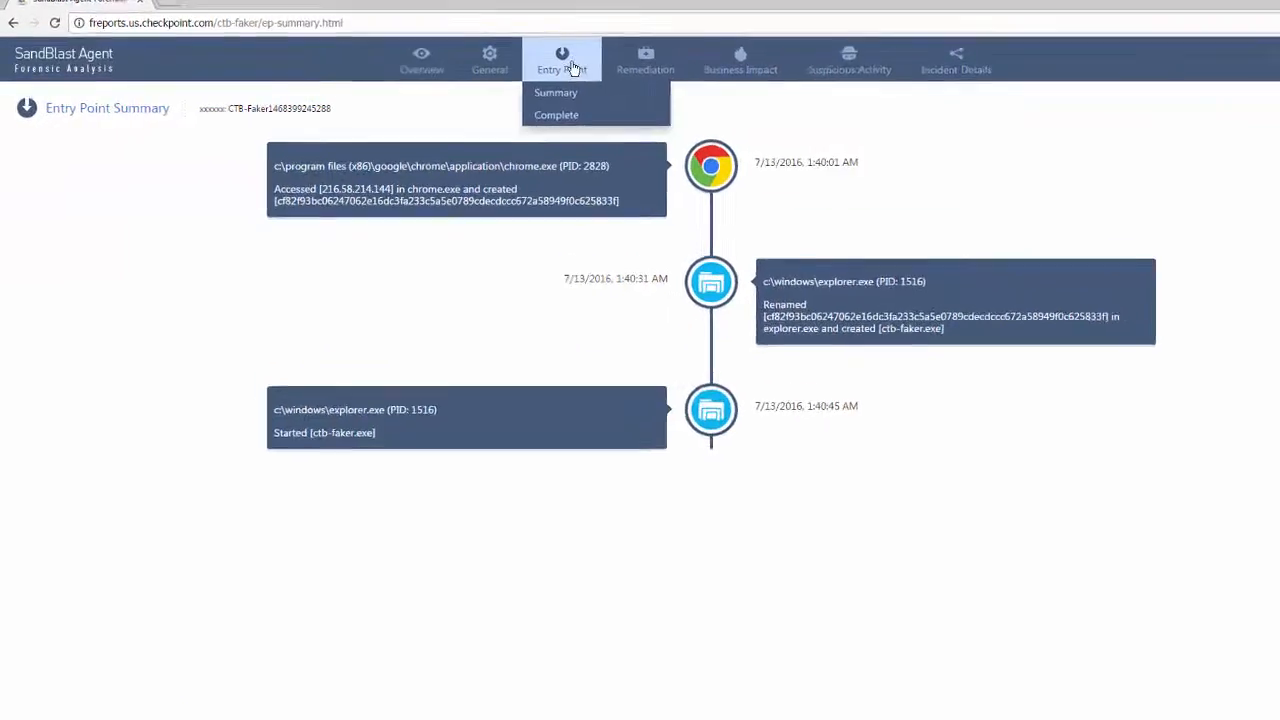
Step: View the complete entry point timeline, the Business Impact file events, then Suspicious Activity
click(556, 114)
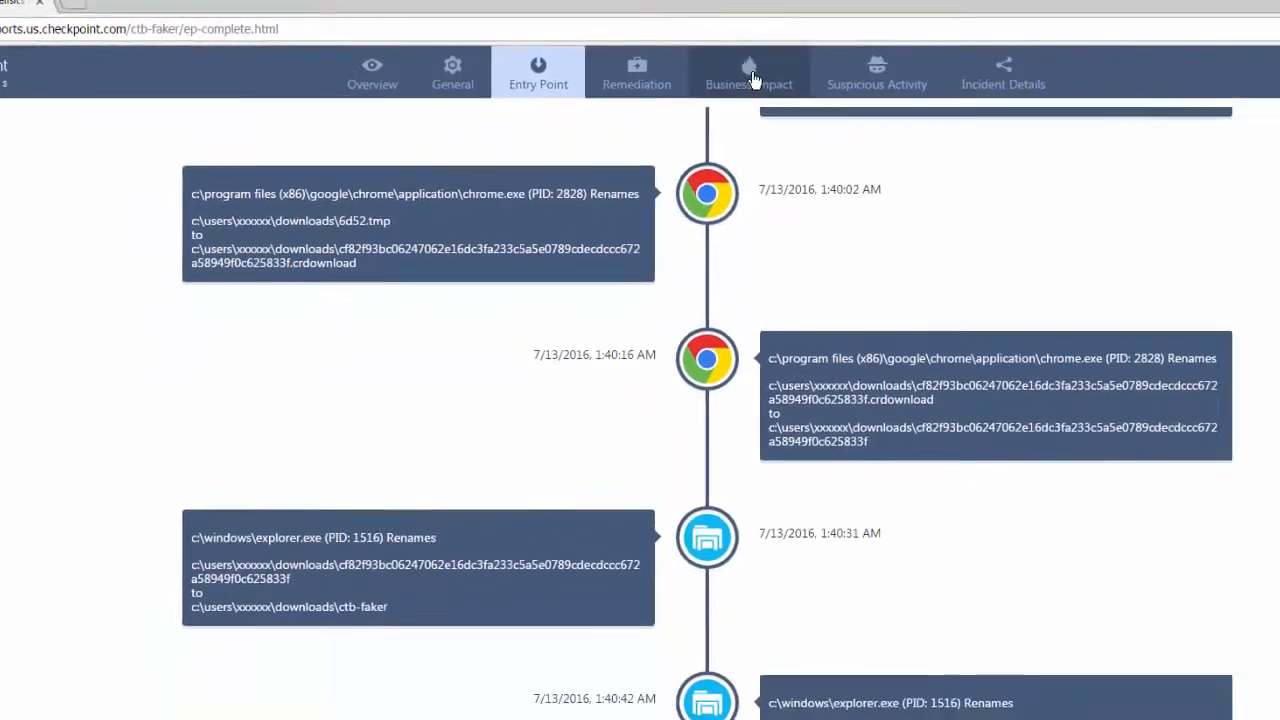
click(748, 64)
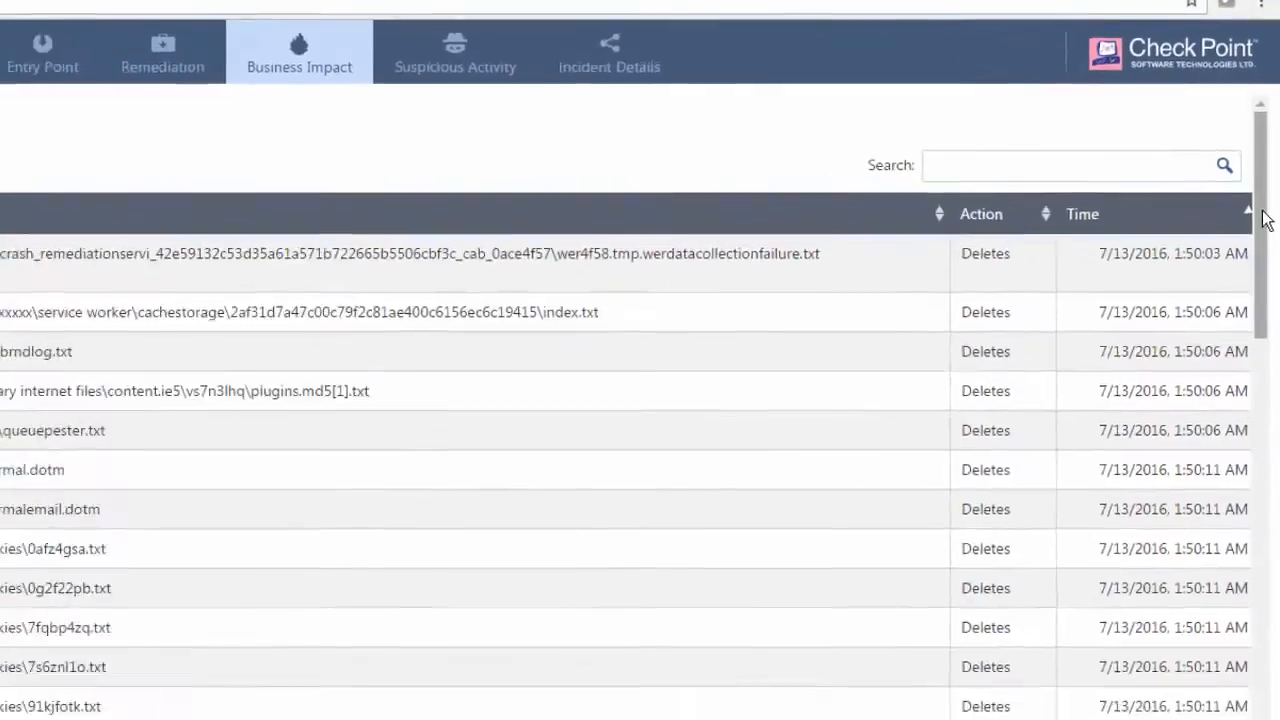
click(454, 52)
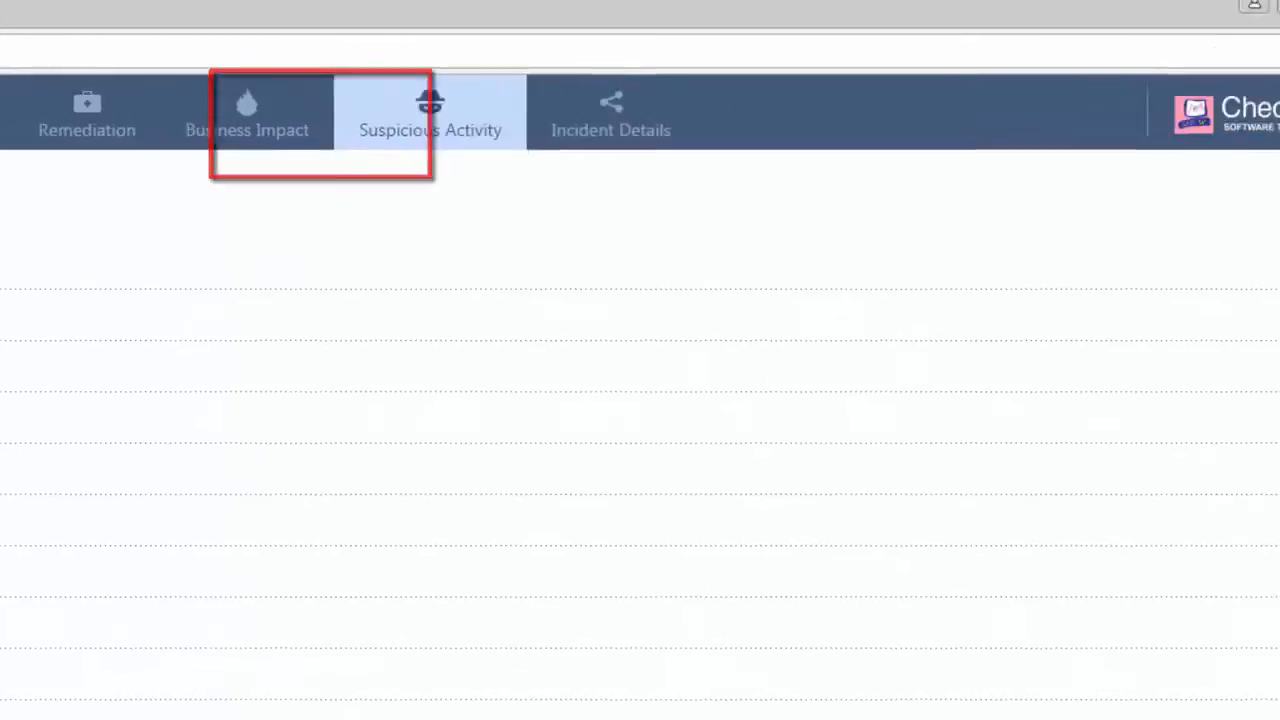
click(428, 114)
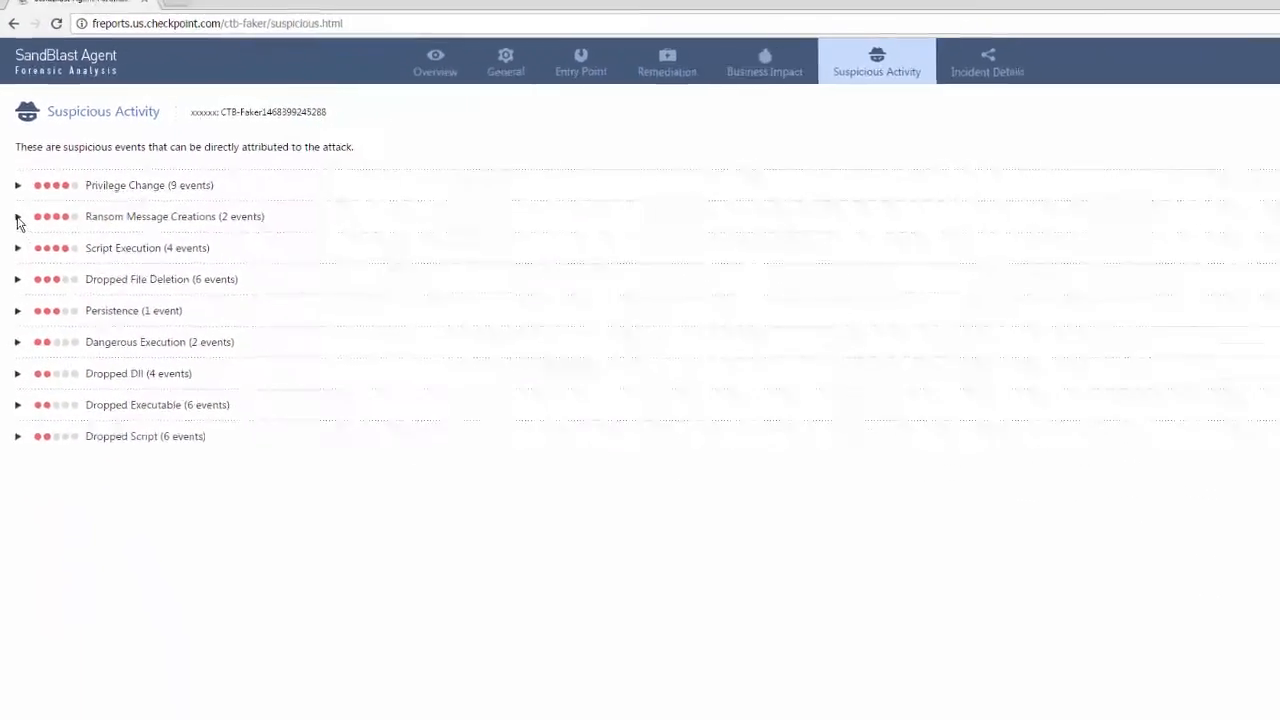
click(16, 216)
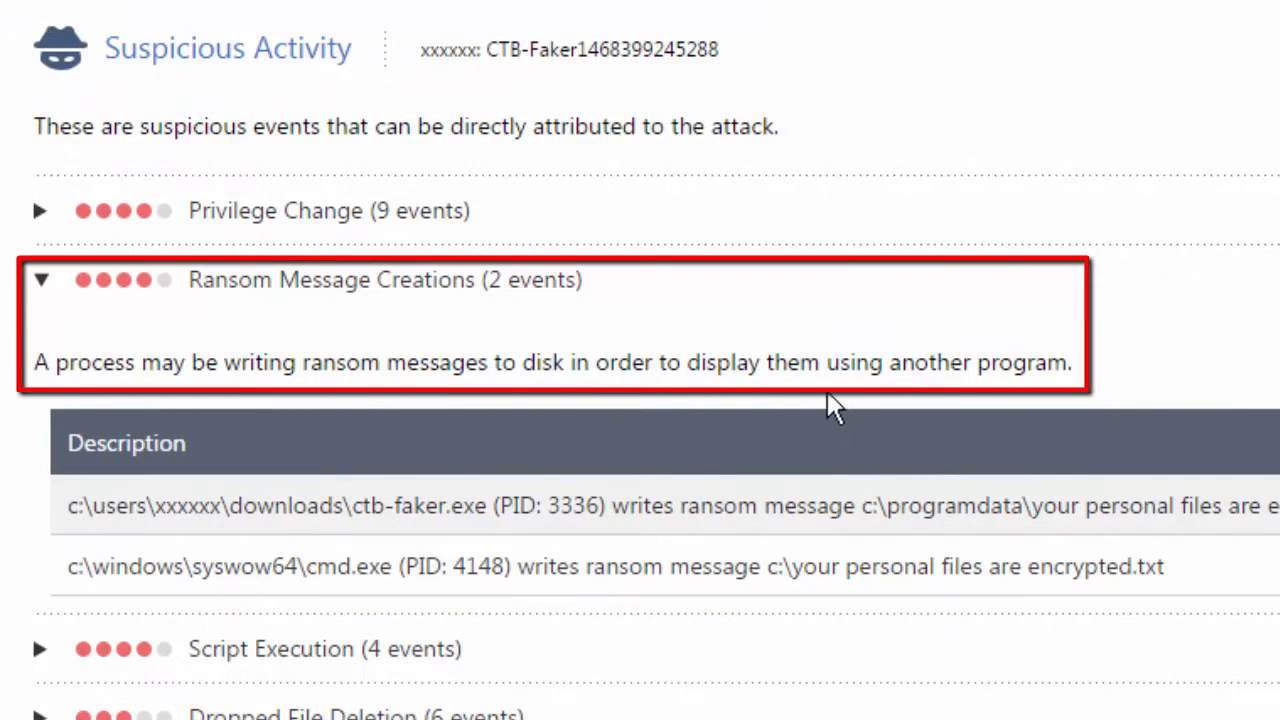
click(42, 280)
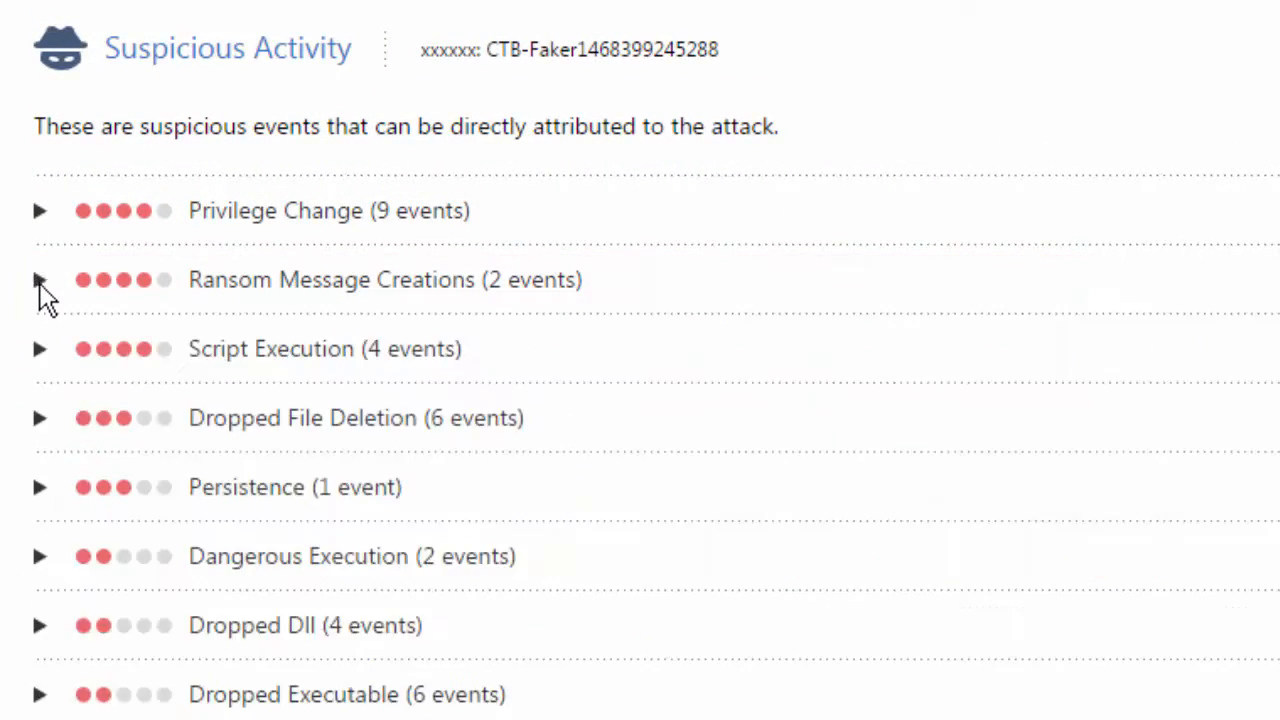
click(40, 304)
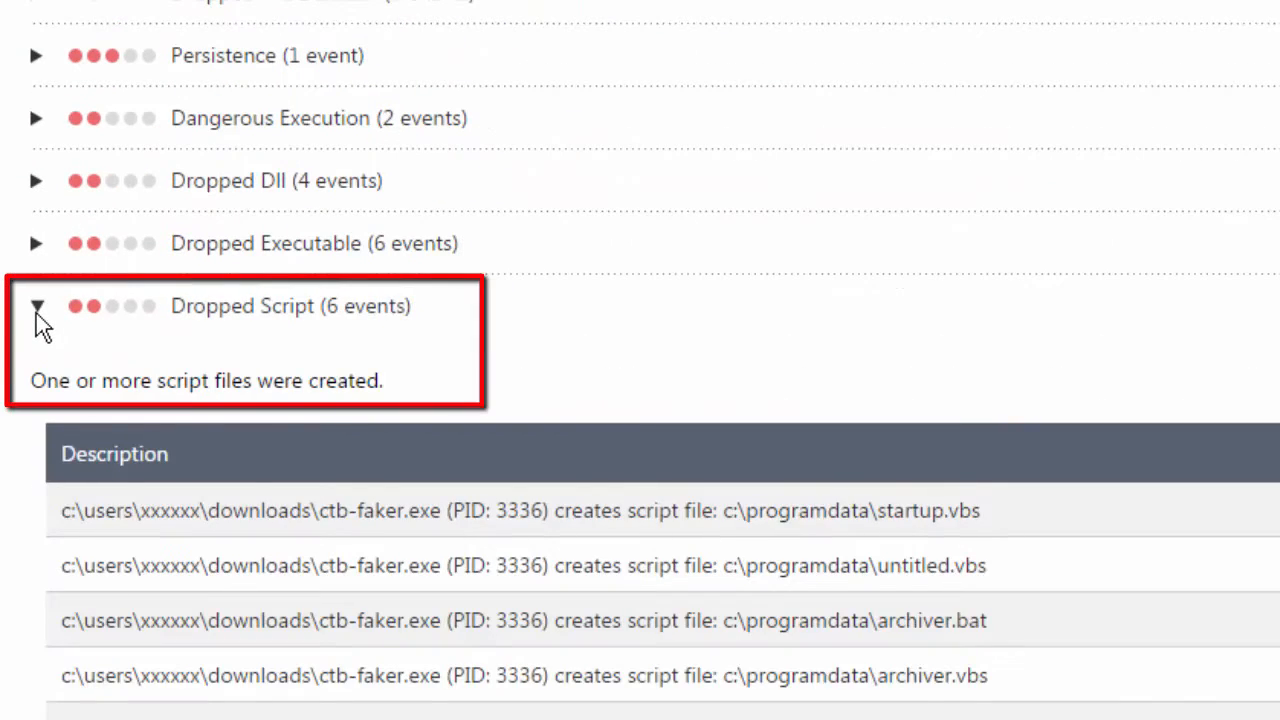
click(860, 64)
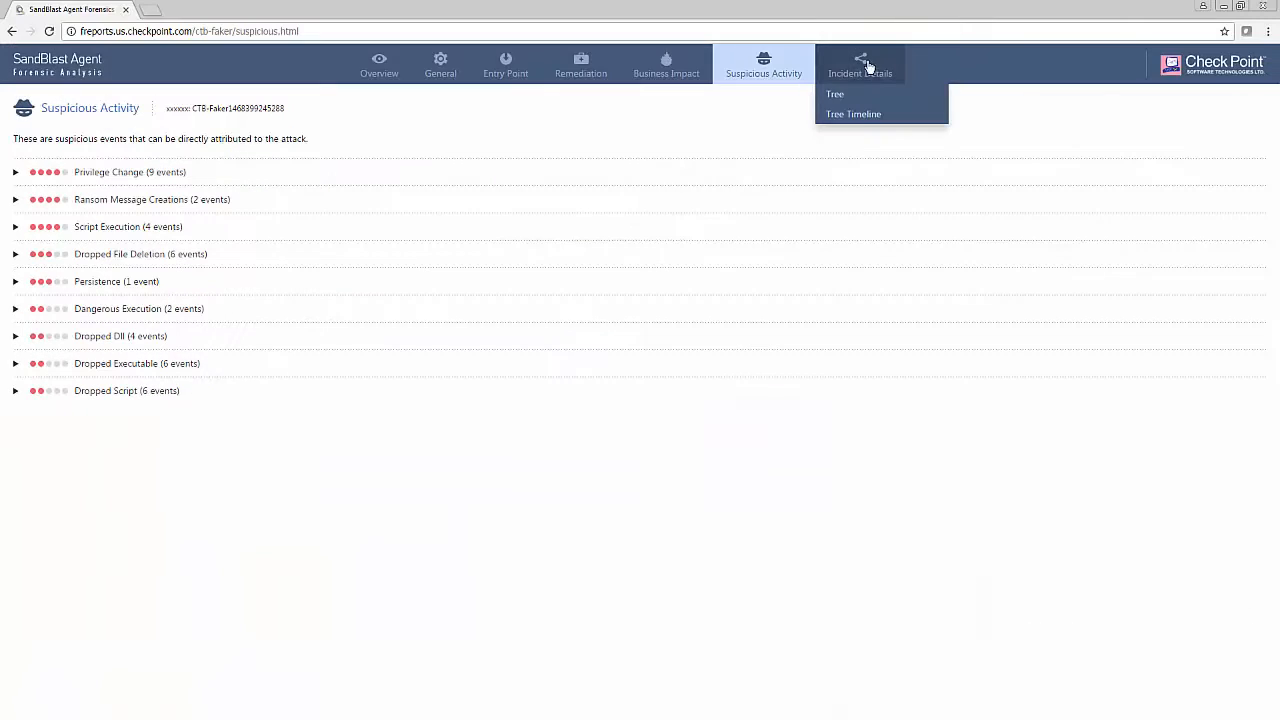
Step: Show the Incident Details process tree of 11 processes rooted at ctb-faker.exe
click(834, 94)
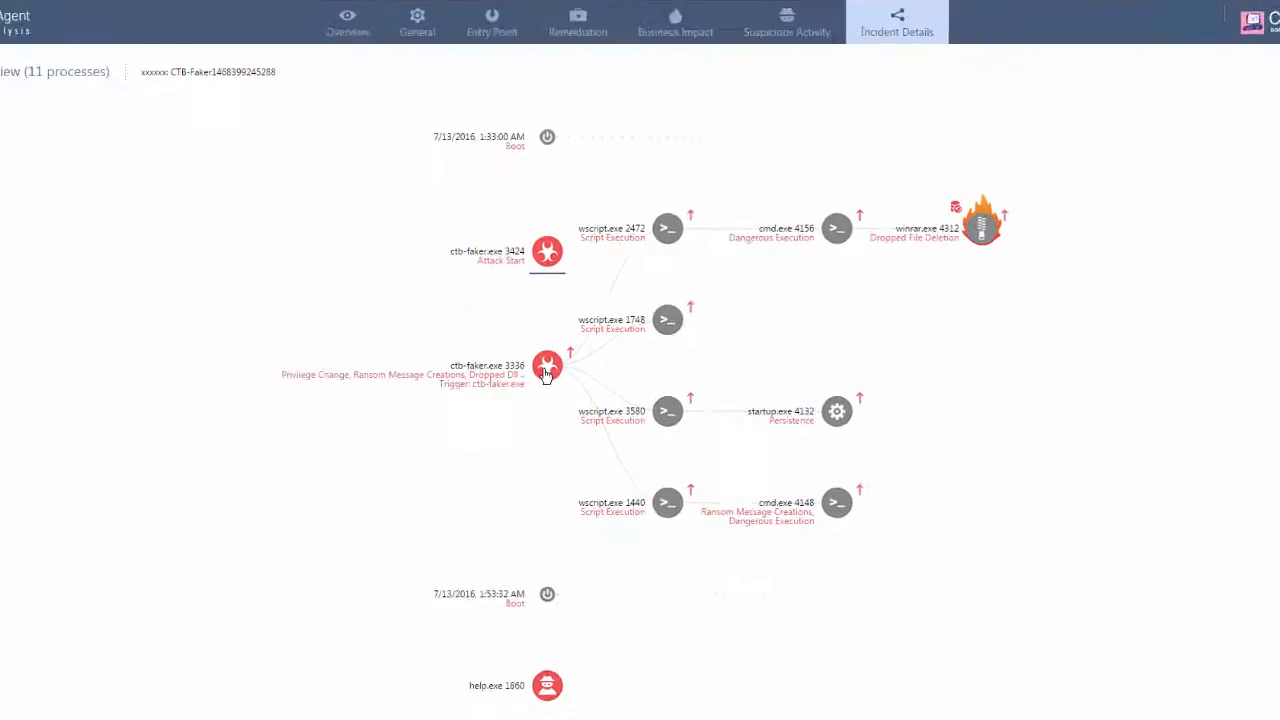
mouse_move(546, 374)
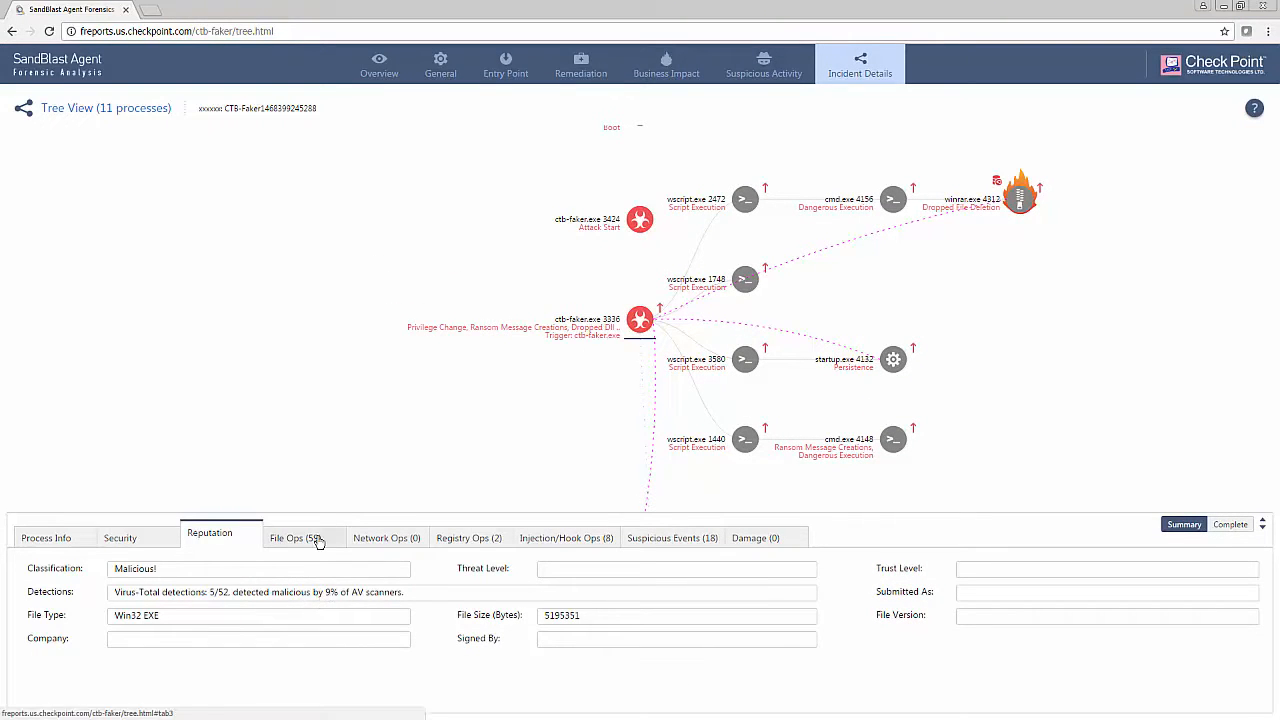
Step: List the 59 file operations of the ctb-faker.exe process and scroll through them
click(300, 538)
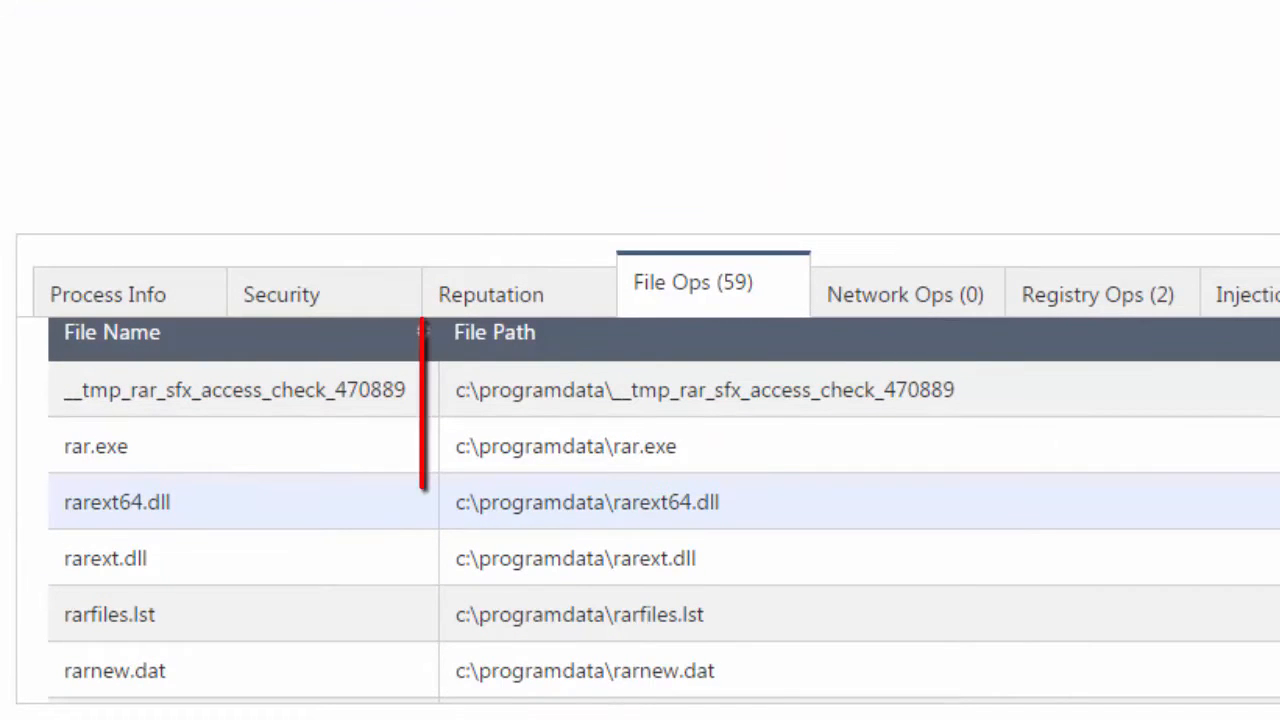
scroll(down, 3)
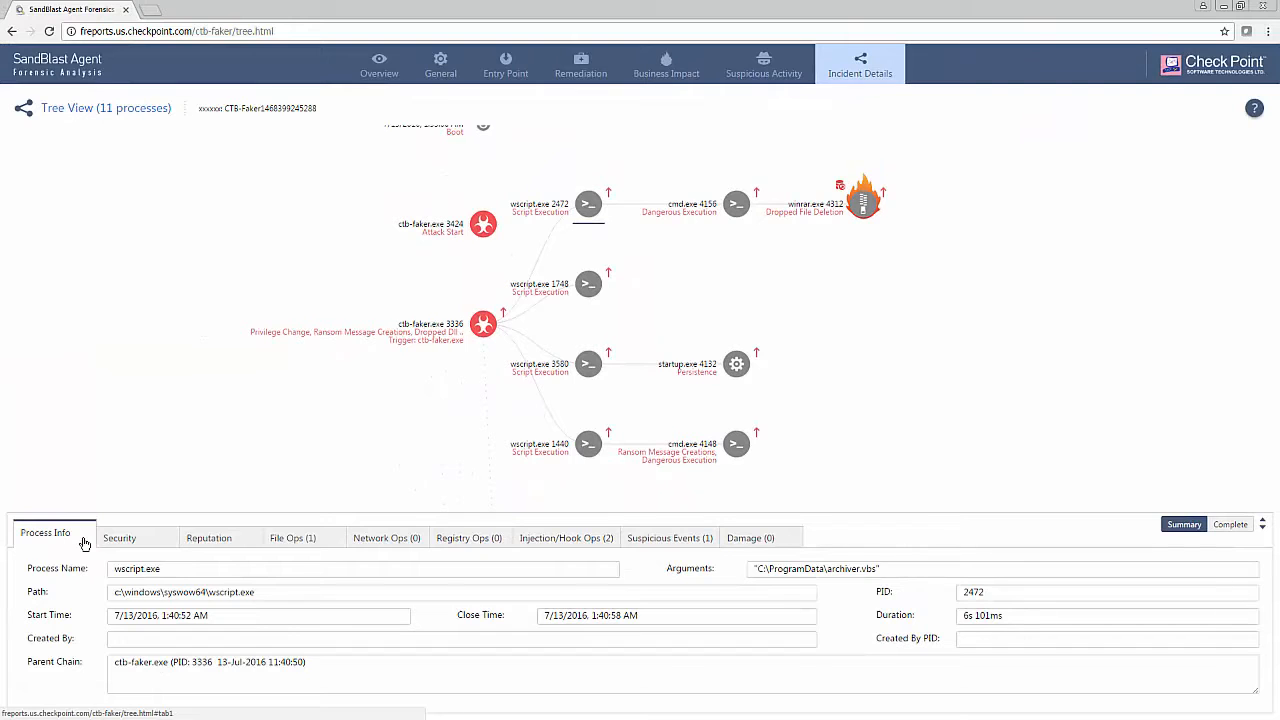
mouse_move(878, 304)
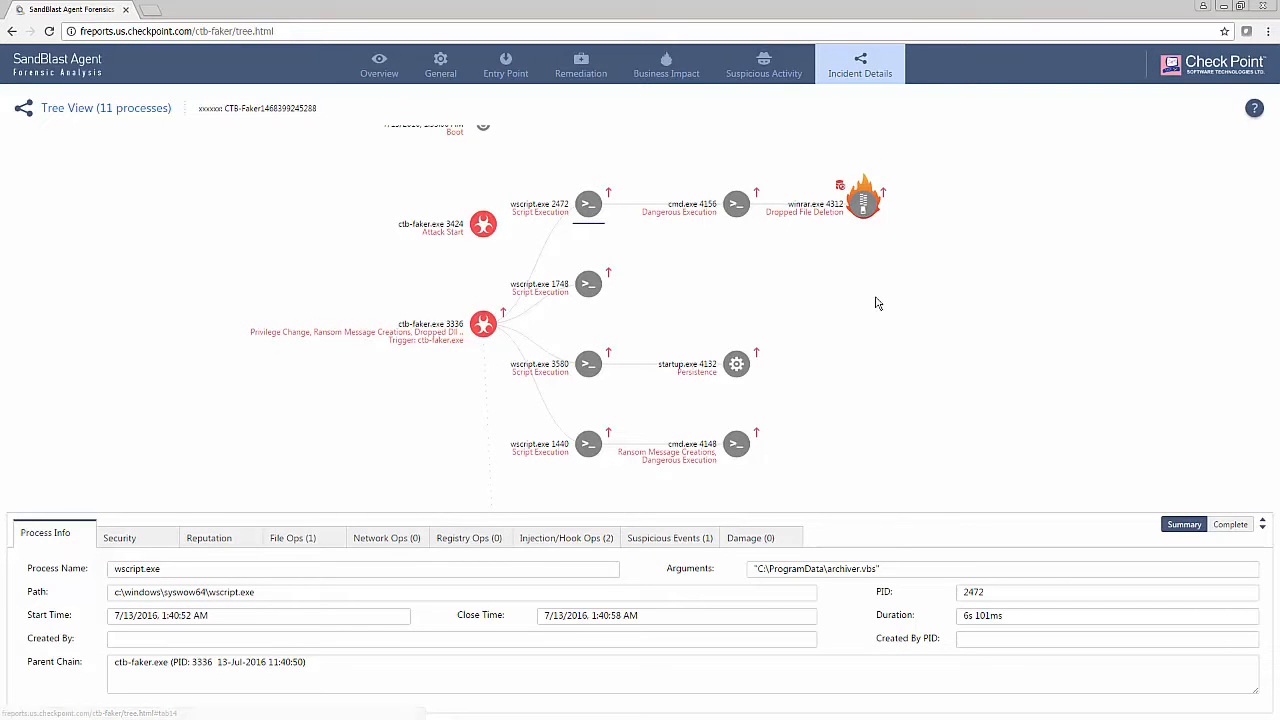